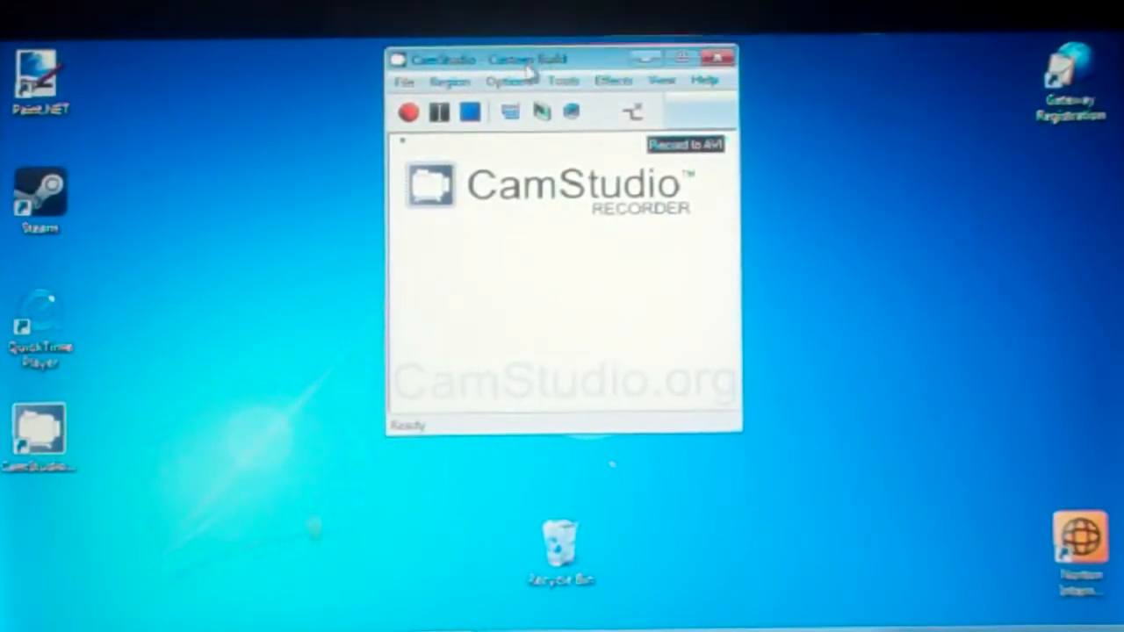
Step: Drag the CamStudio recorder window about 60 pixels lower on the desktop
left_click_drag(527, 59, 505, 114)
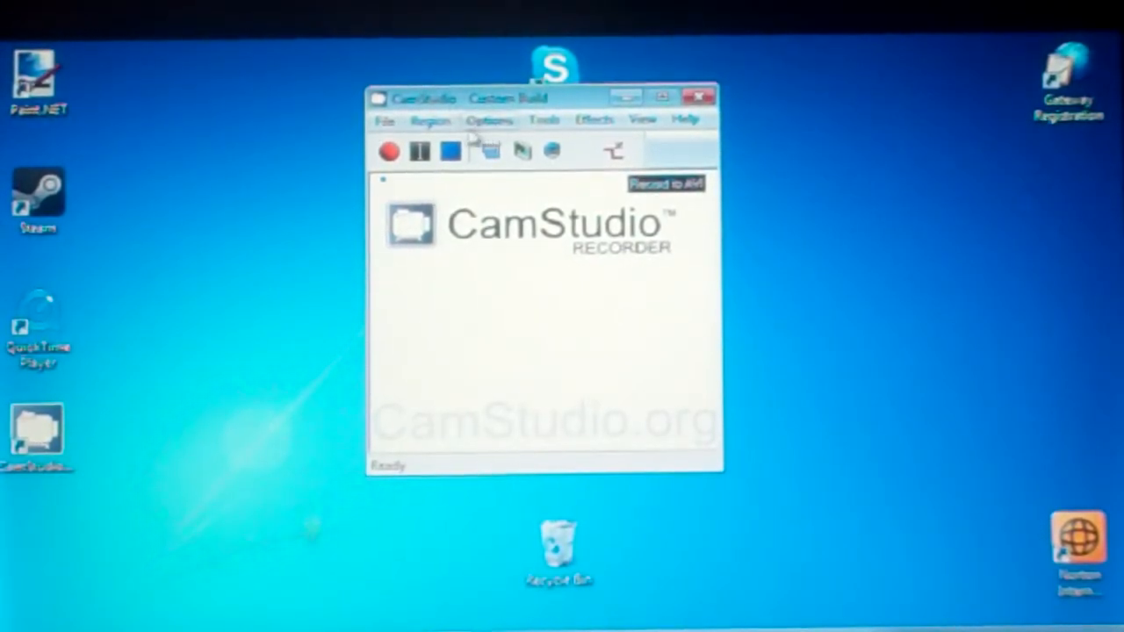
Step: Browse the File menu's record, pause and stop commands, then show the Region capture choices
left_click(384, 119)
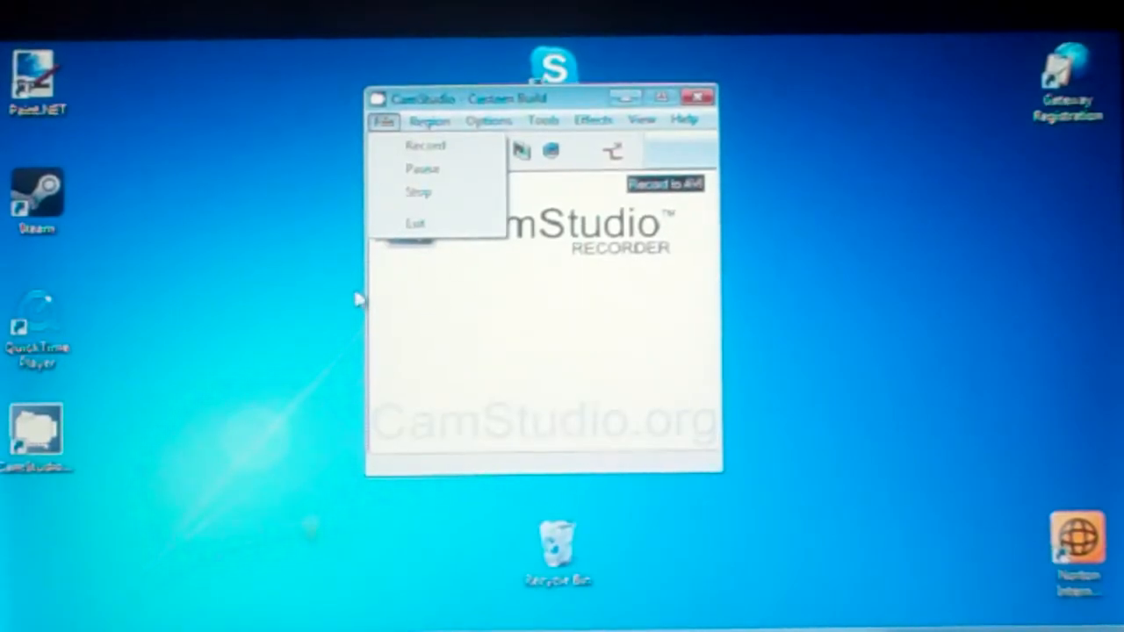
left_click(430, 120)
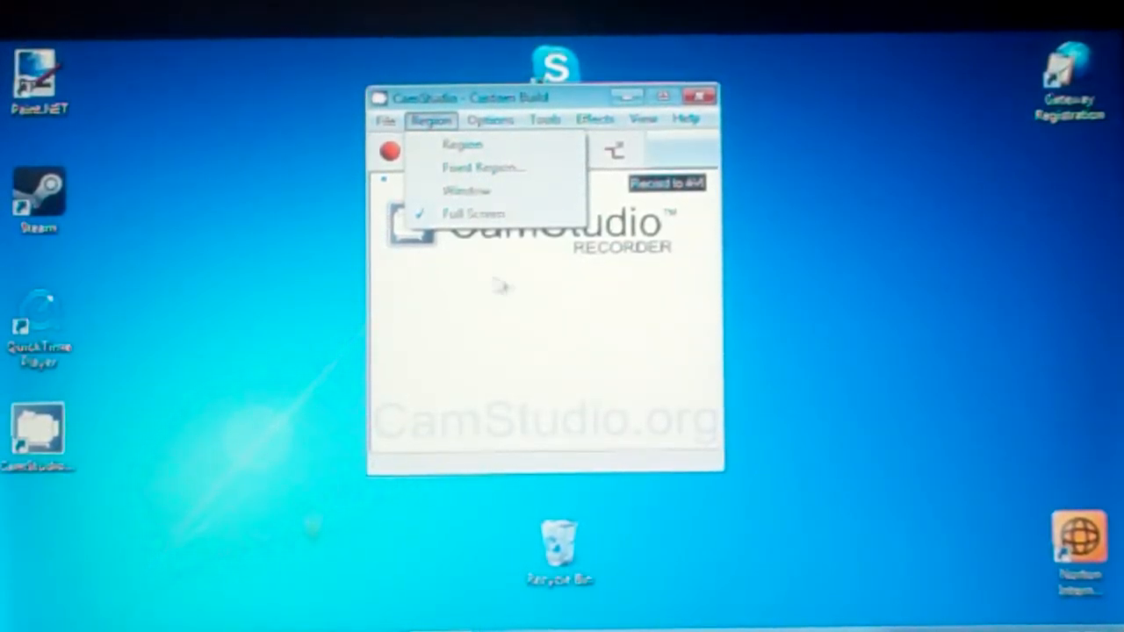
Step: Look over the View menu layouts, reopen the Region menu, then dismiss it
left_click(644, 119)
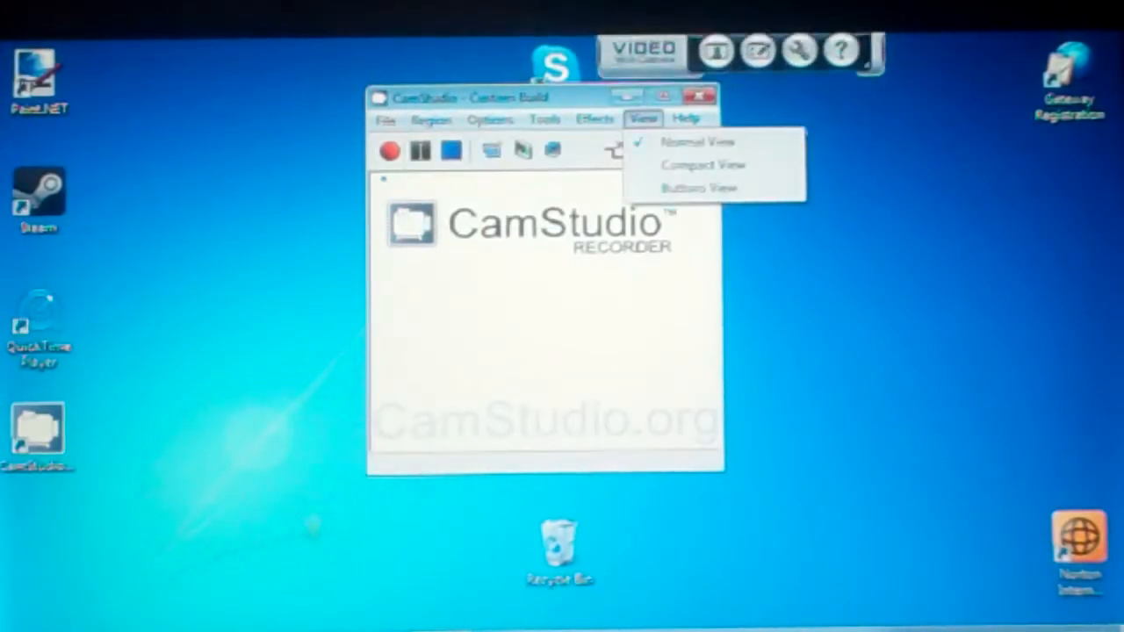
left_click(430, 119)
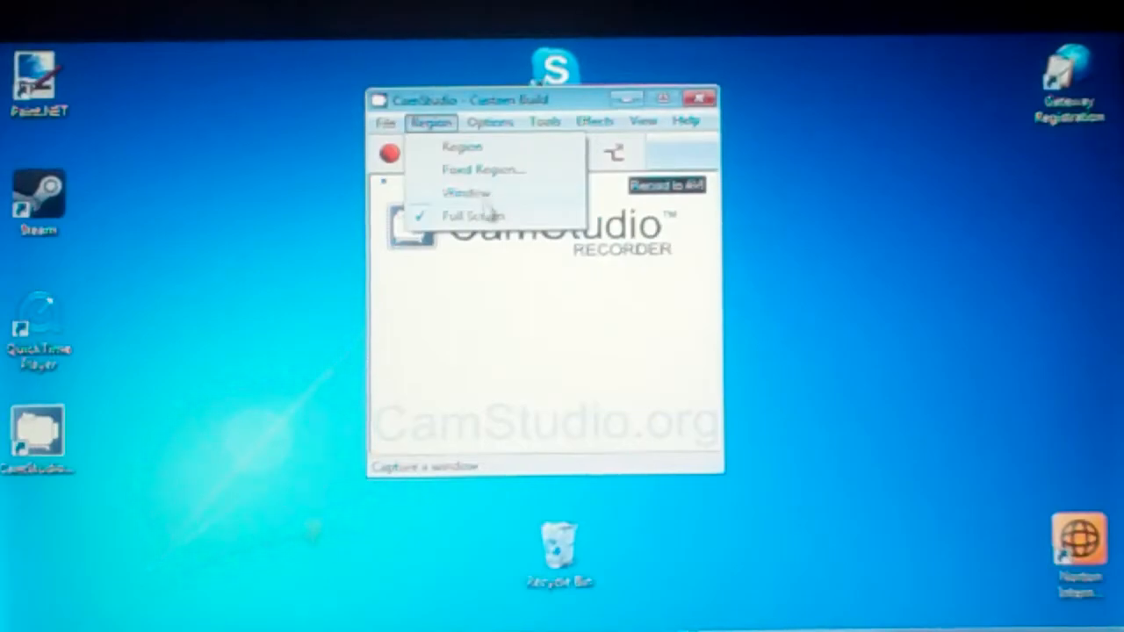
mouse_move(501, 202)
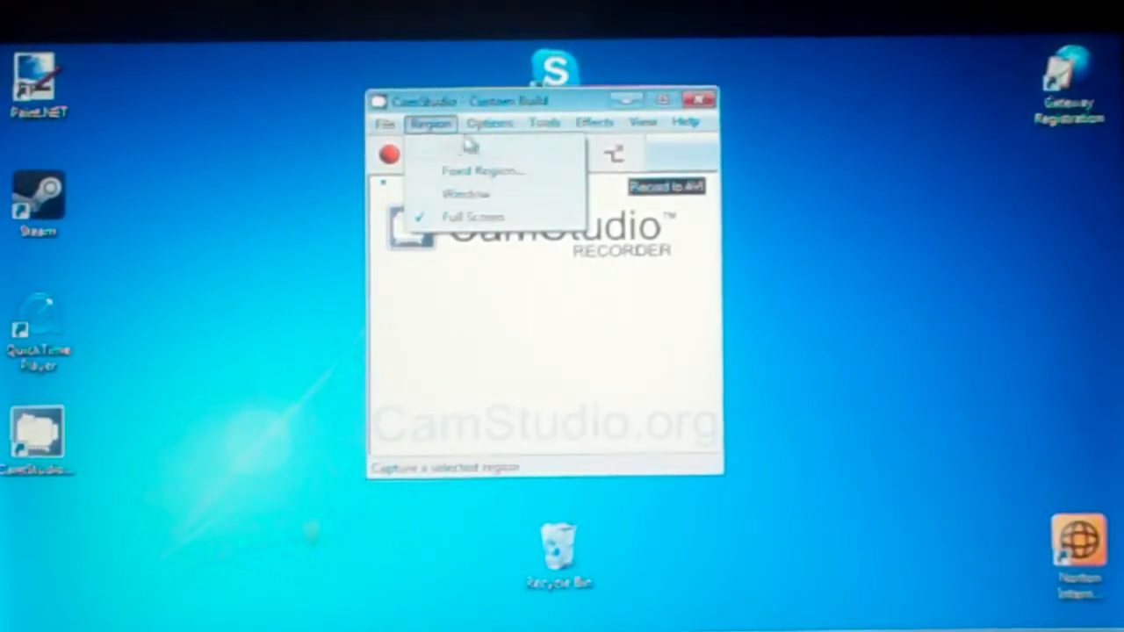
left_click(489, 122)
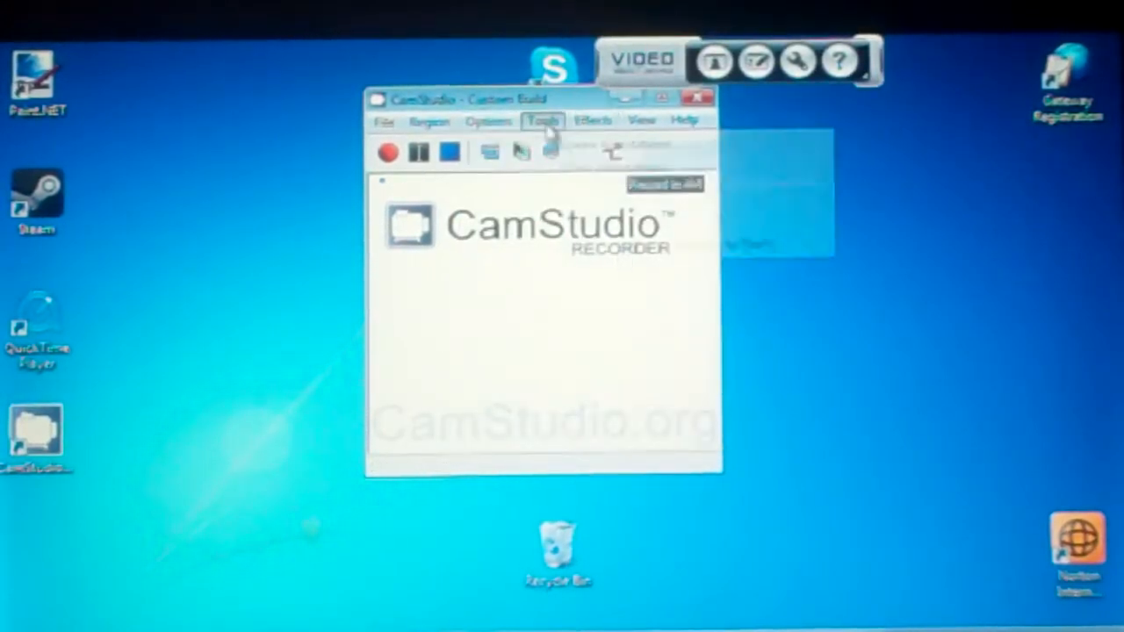
Step: Browse the Tools menu's annotation and movie player tools, then show the Effects menu
left_click(543, 121)
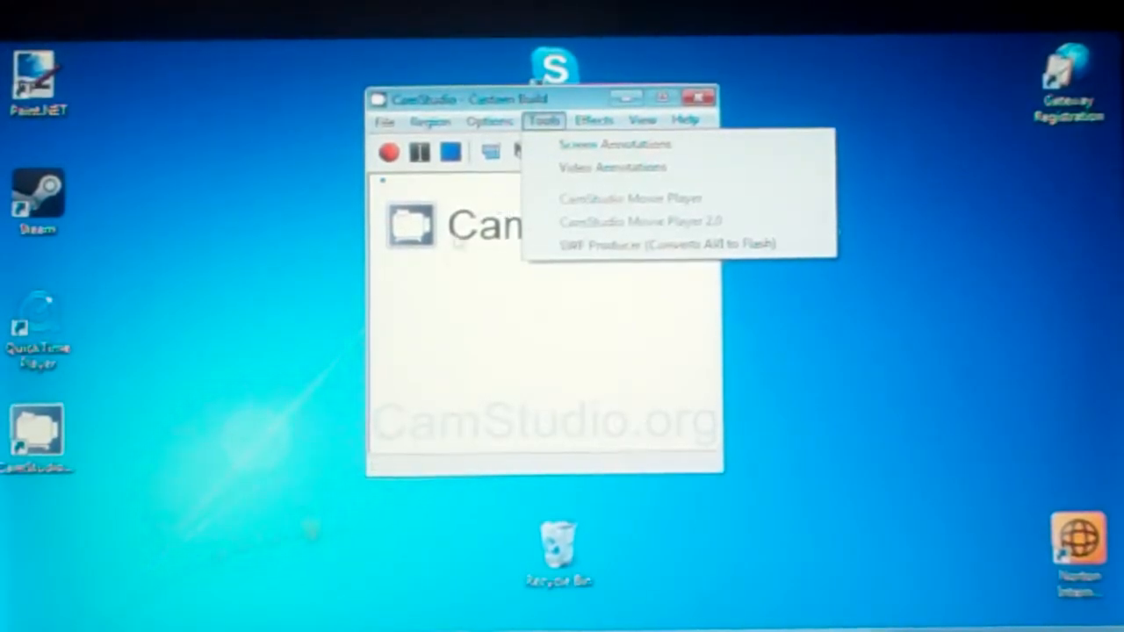
mouse_move(442, 378)
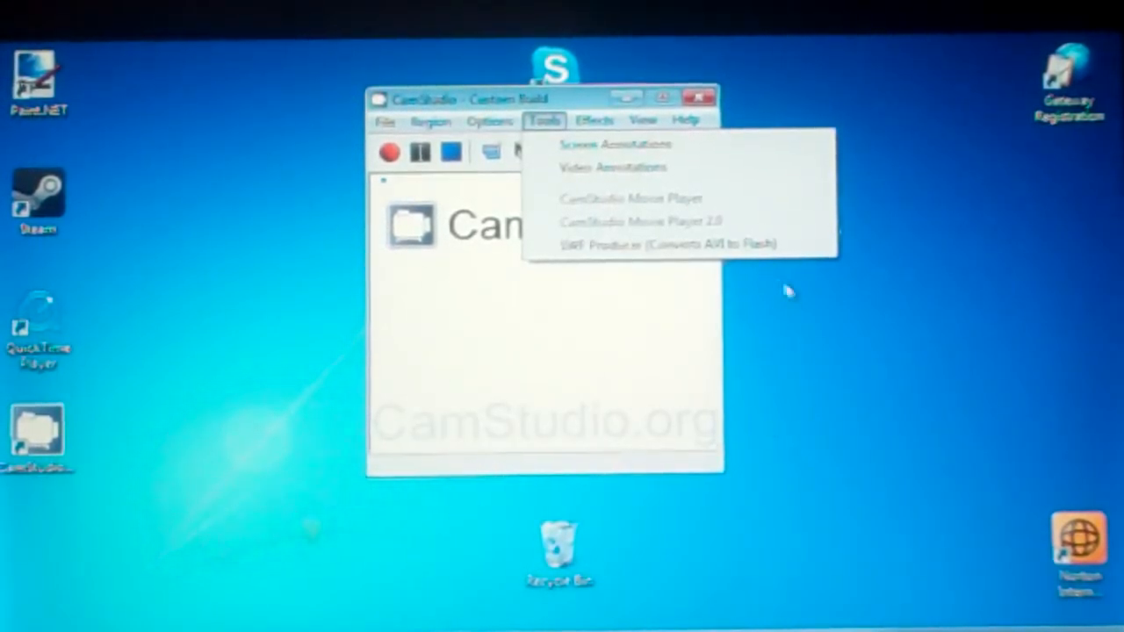
left_click(594, 121)
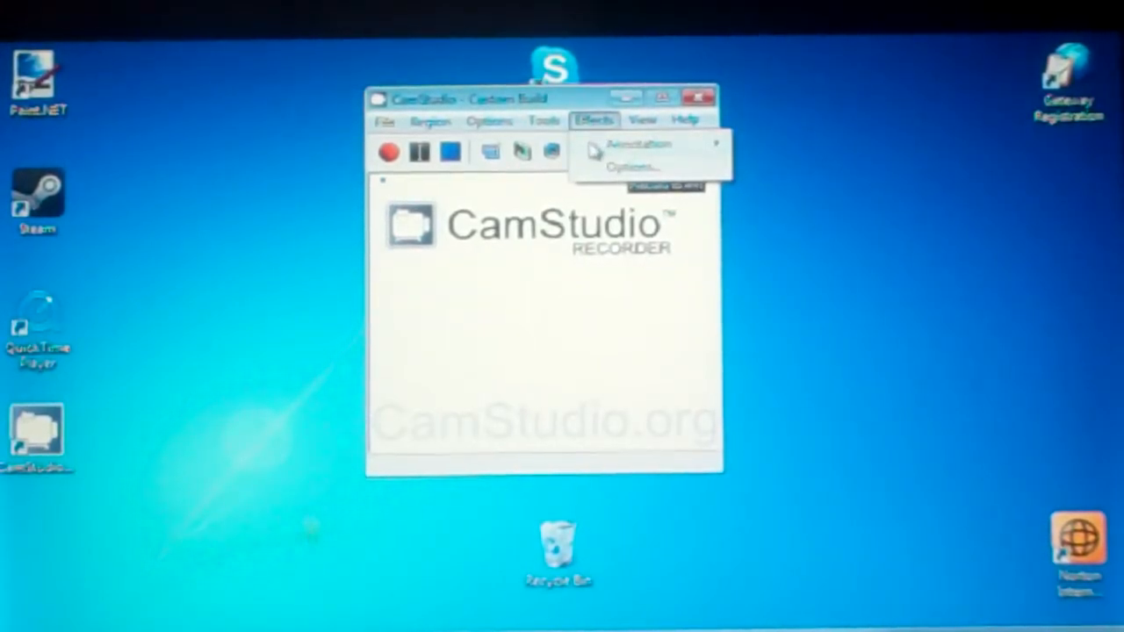
mouse_move(638, 144)
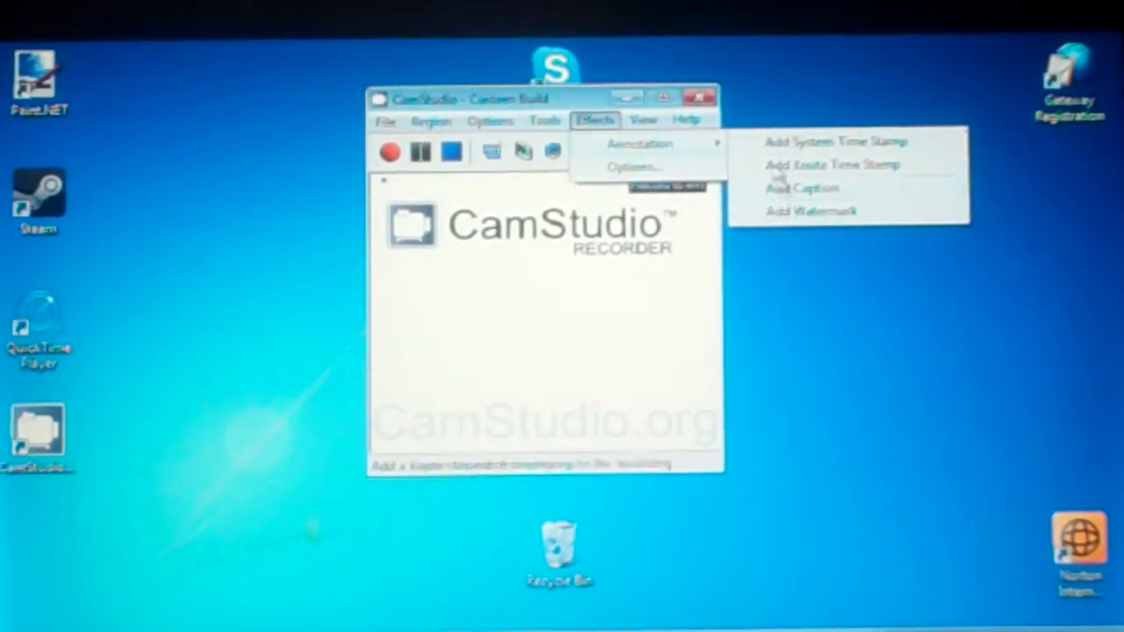
left_click(643, 120)
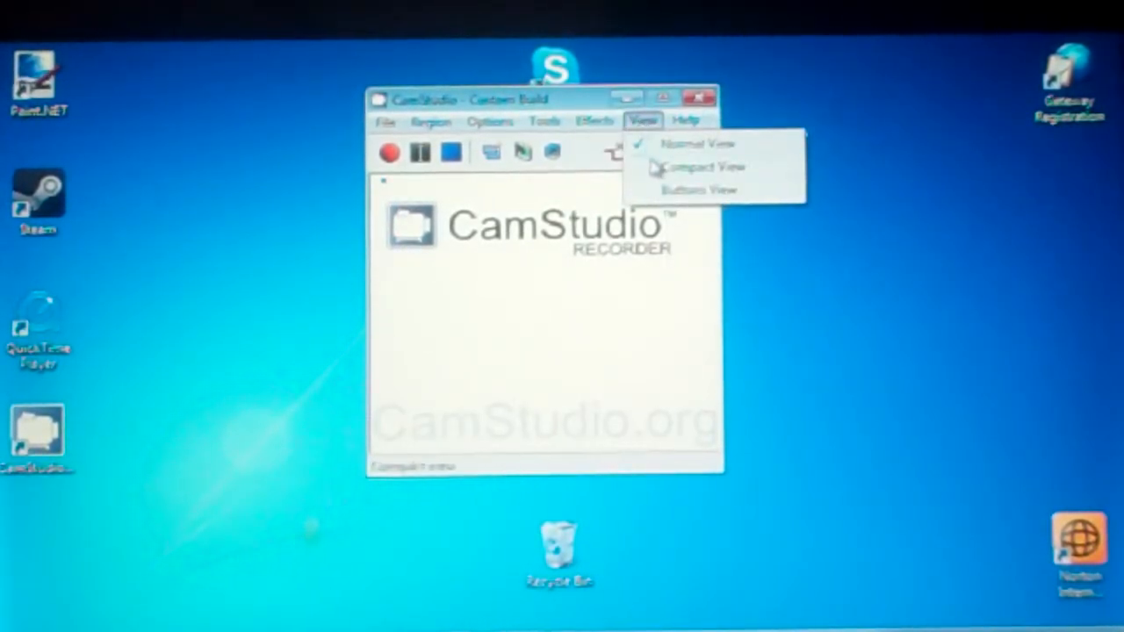
left_click(686, 120)
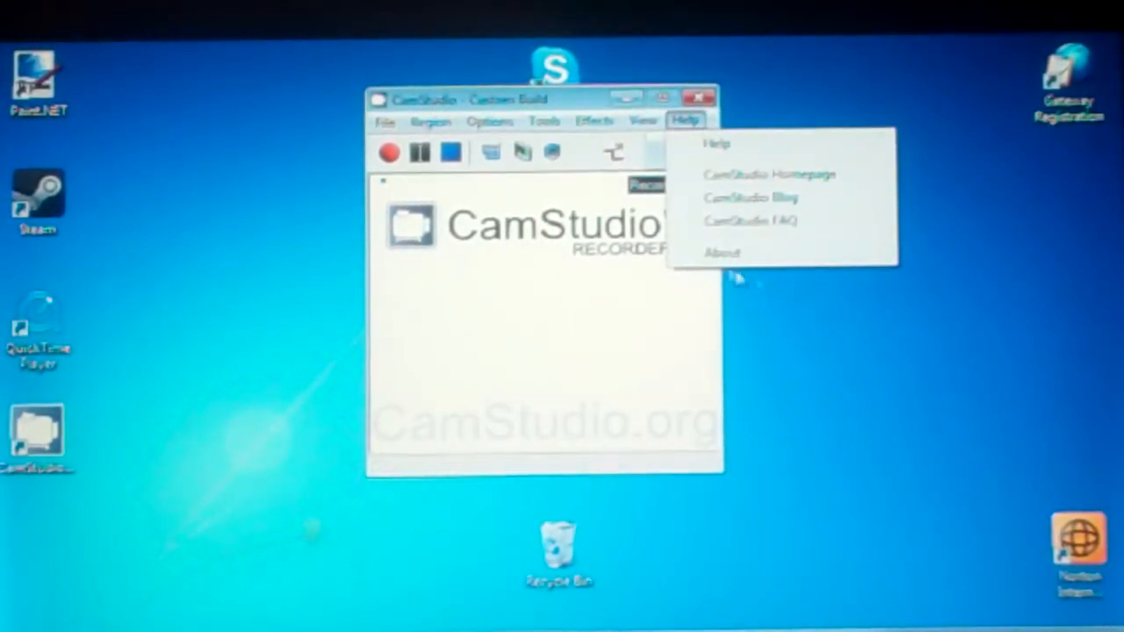
mouse_move(624, 264)
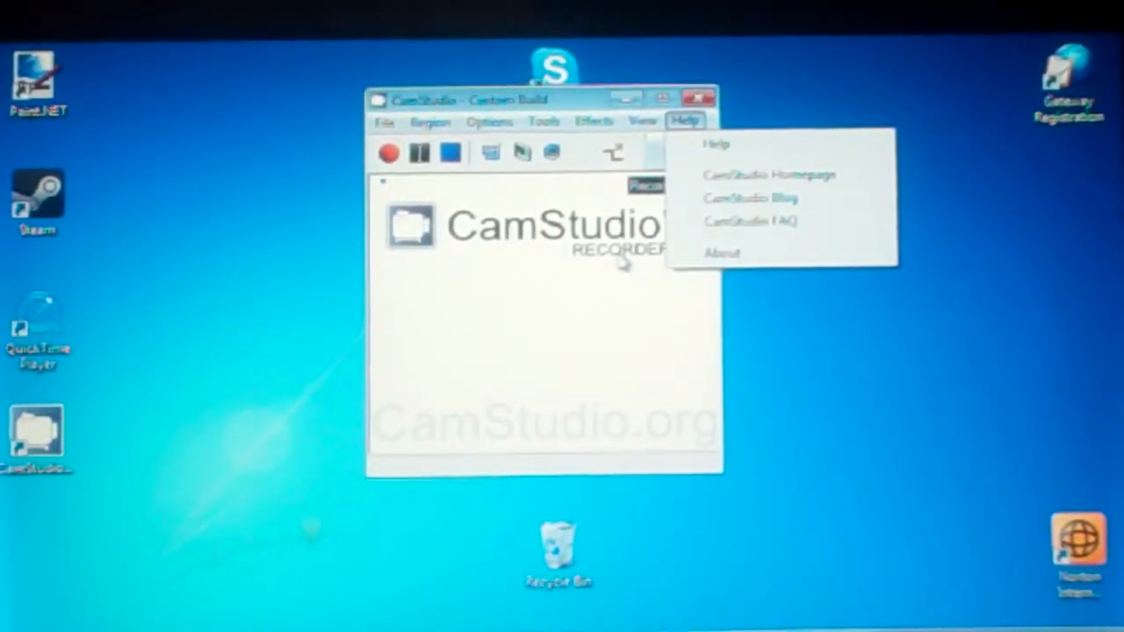
left_click(594, 121)
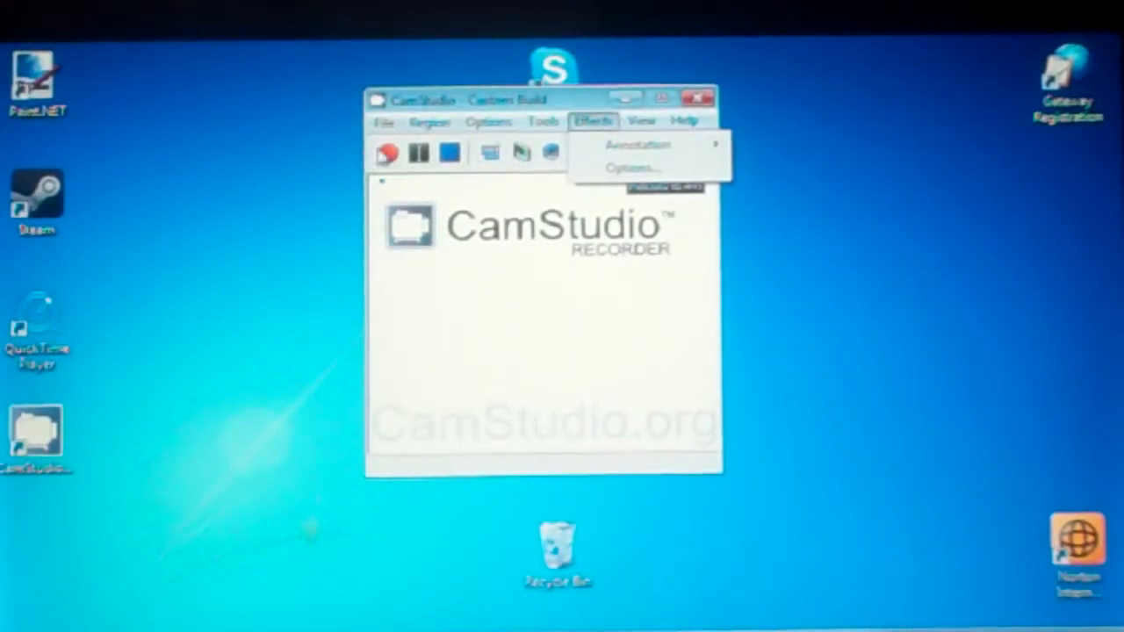